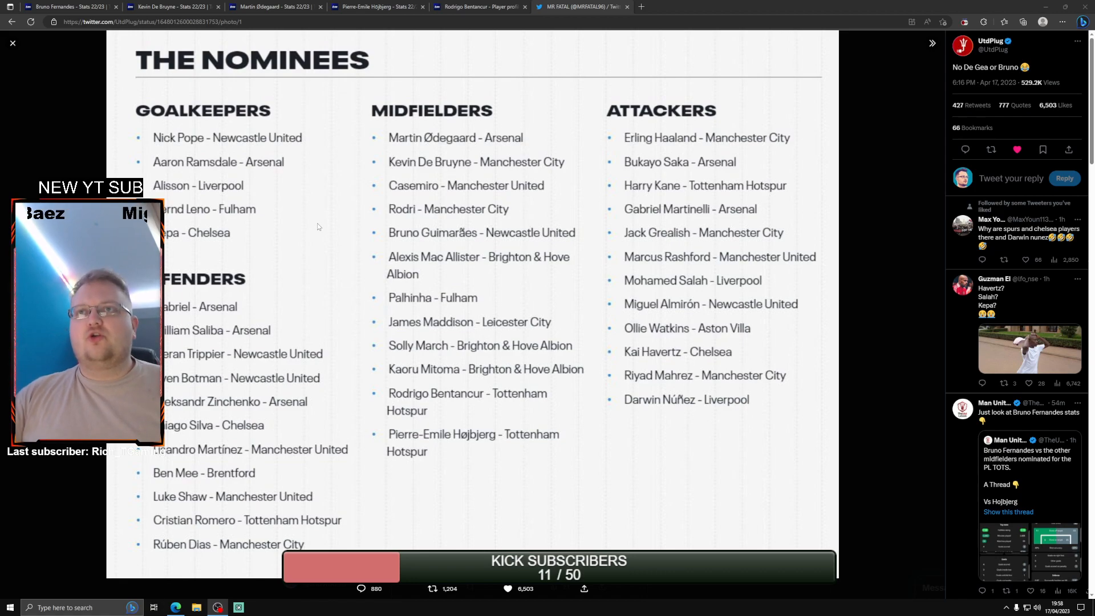
# - Show Bruno Fernandes' 22/23 Transfermarkt stats page with his Europa League matches
pyautogui.click(63, 5)
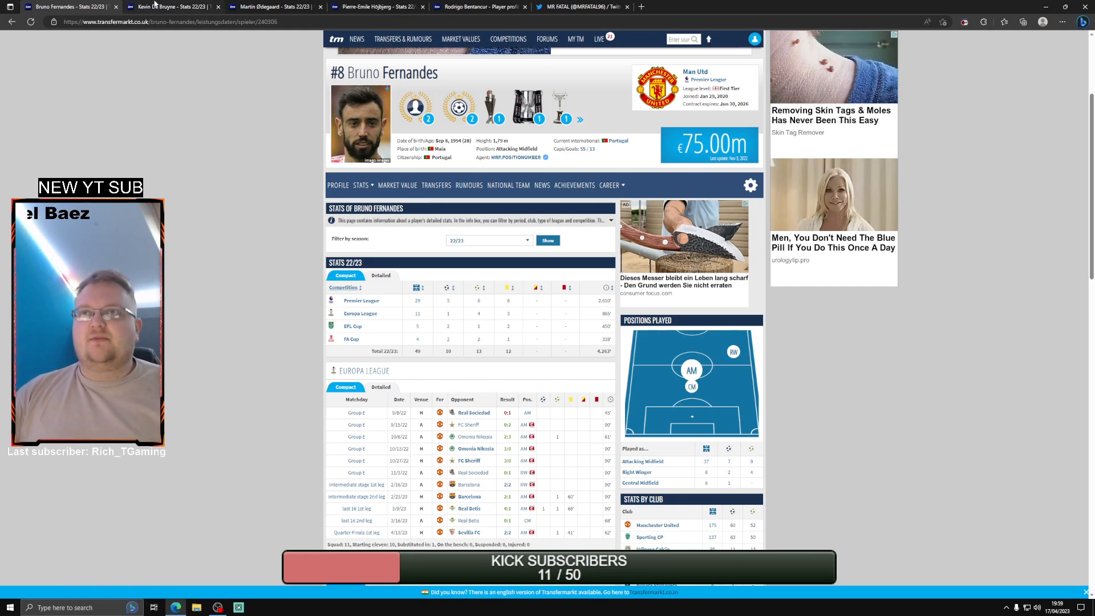
# - Review Kevin De Bruyne's 22/23 stats, then show Martin Ødegaard's season stats page
pyautogui.click(165, 6)
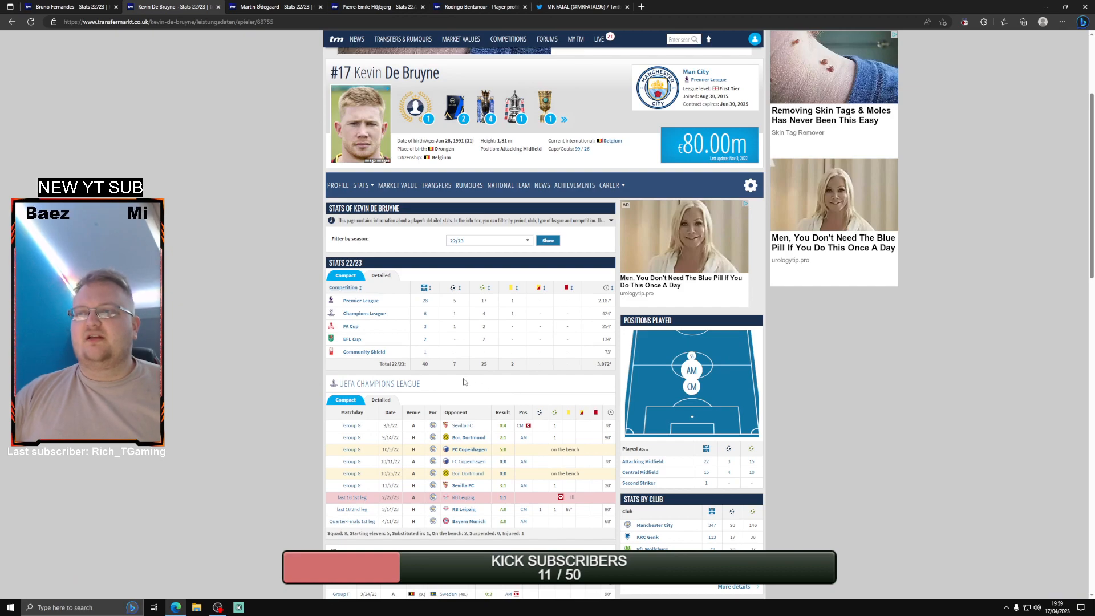
pyautogui.moveTo(444, 369)
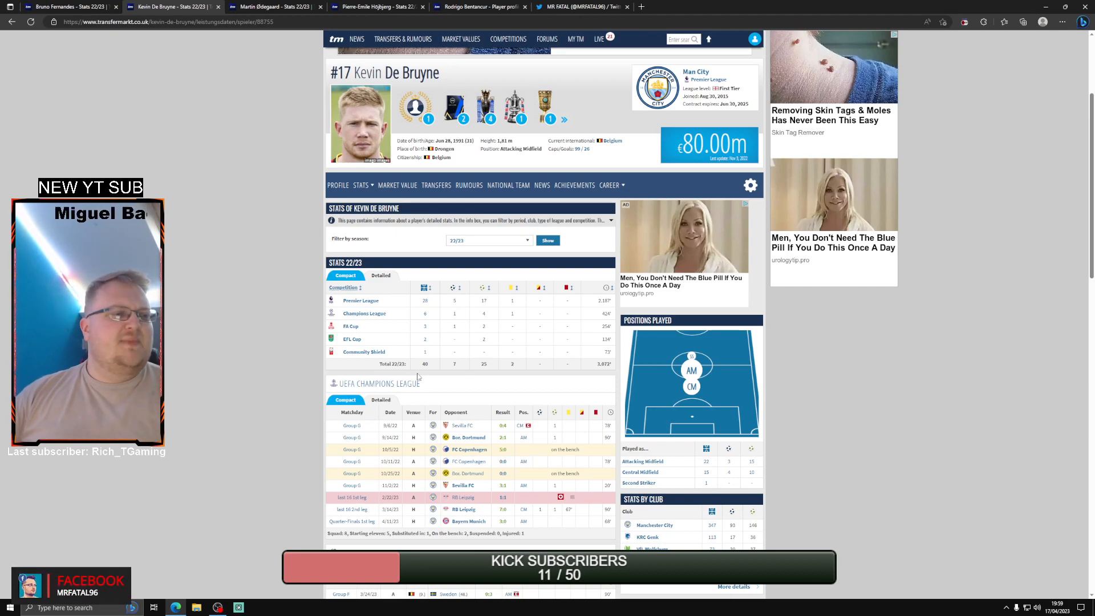
pyautogui.click(277, 5)
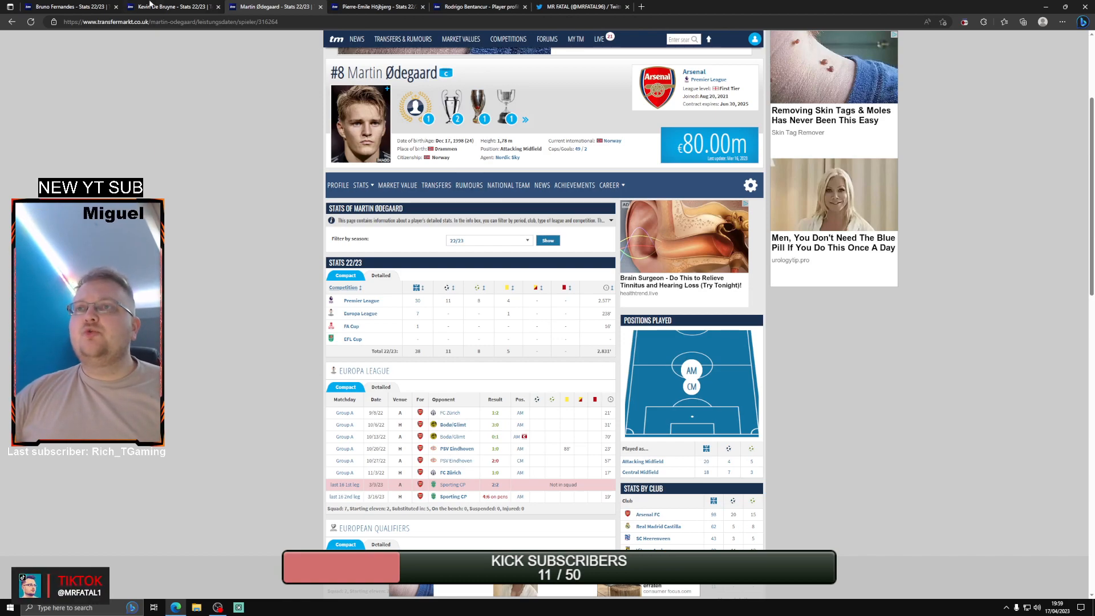
# - Compare Bruno Fernandes' and De Bruyne's season totals back and forth, finishing on Ødegaard's stats
pyautogui.click(167, 6)
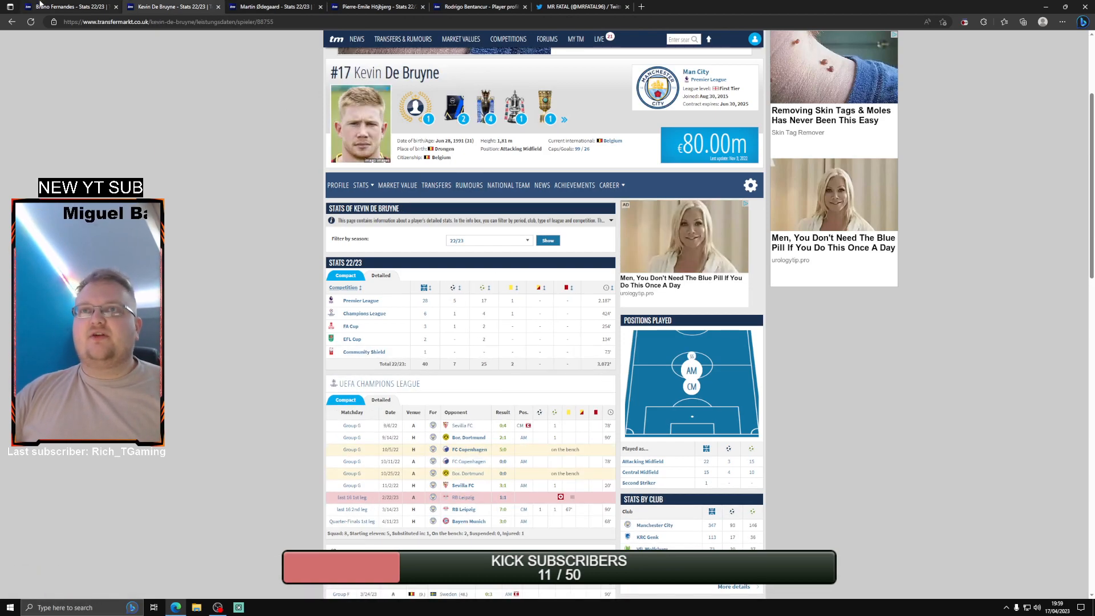
pyautogui.click(68, 6)
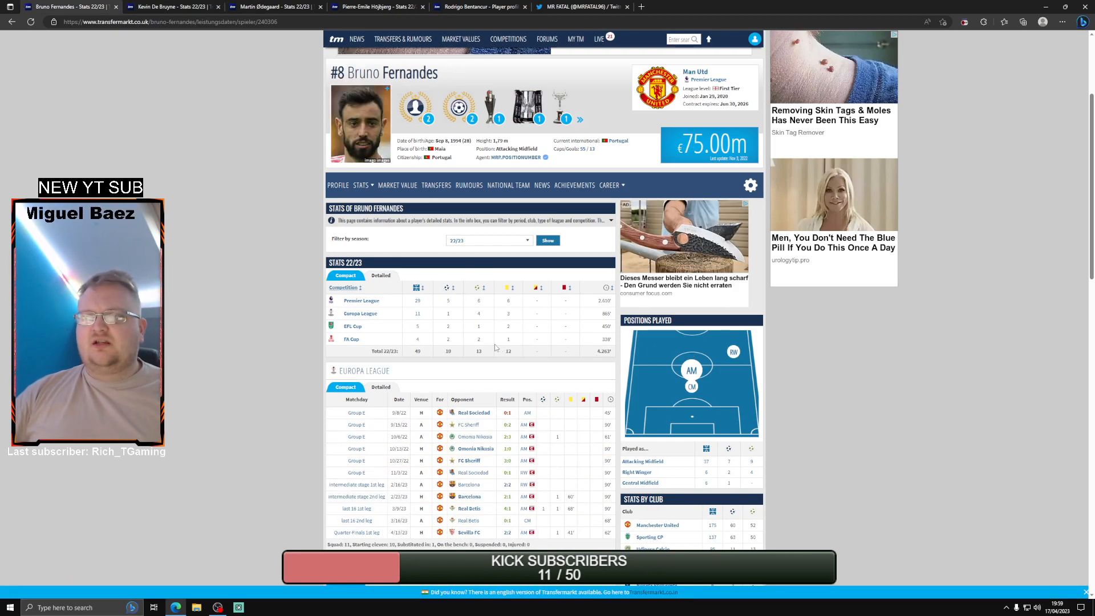
pyautogui.click(165, 7)
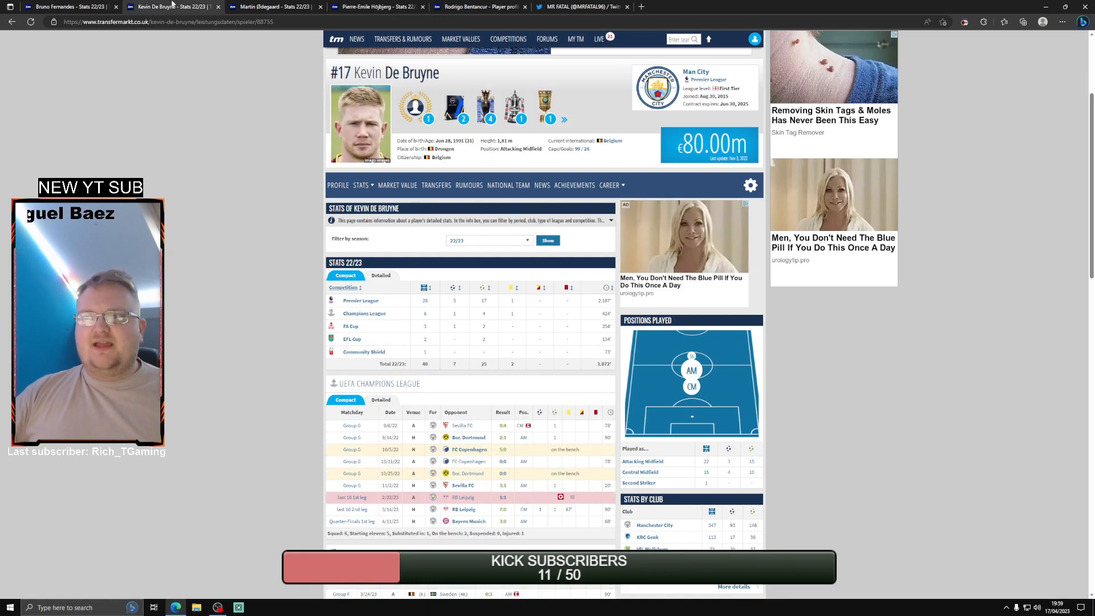
pyautogui.click(63, 7)
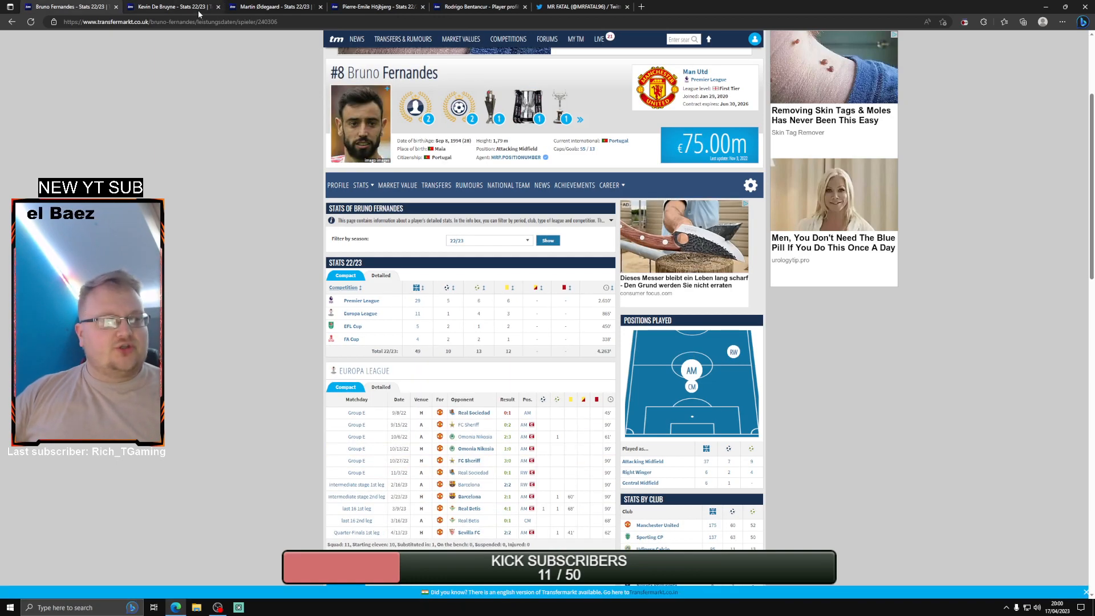
pyautogui.moveTo(196, 7)
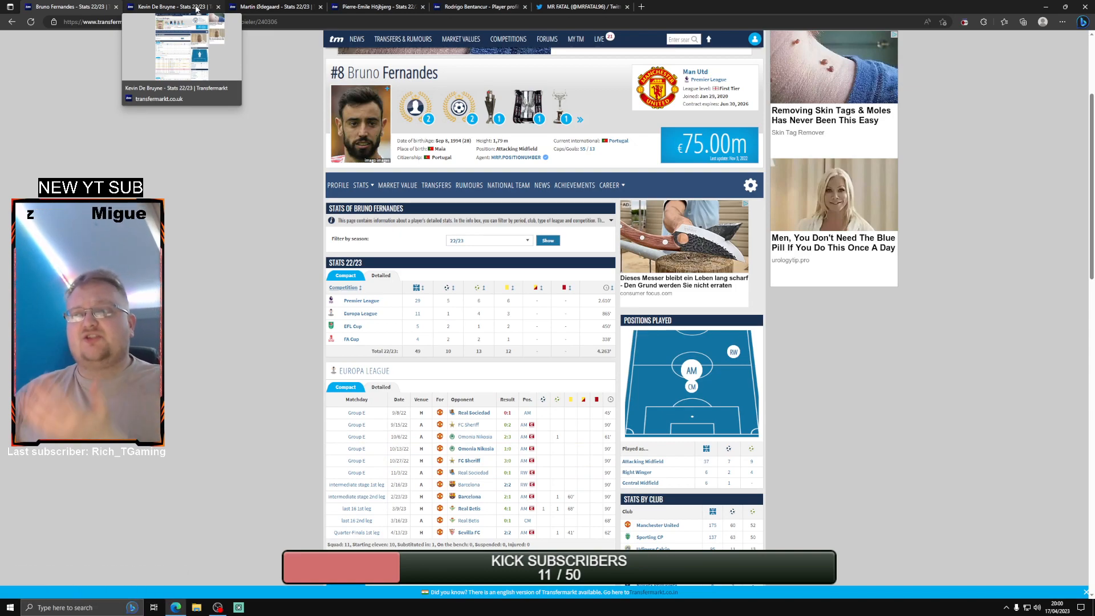
pyautogui.click(277, 6)
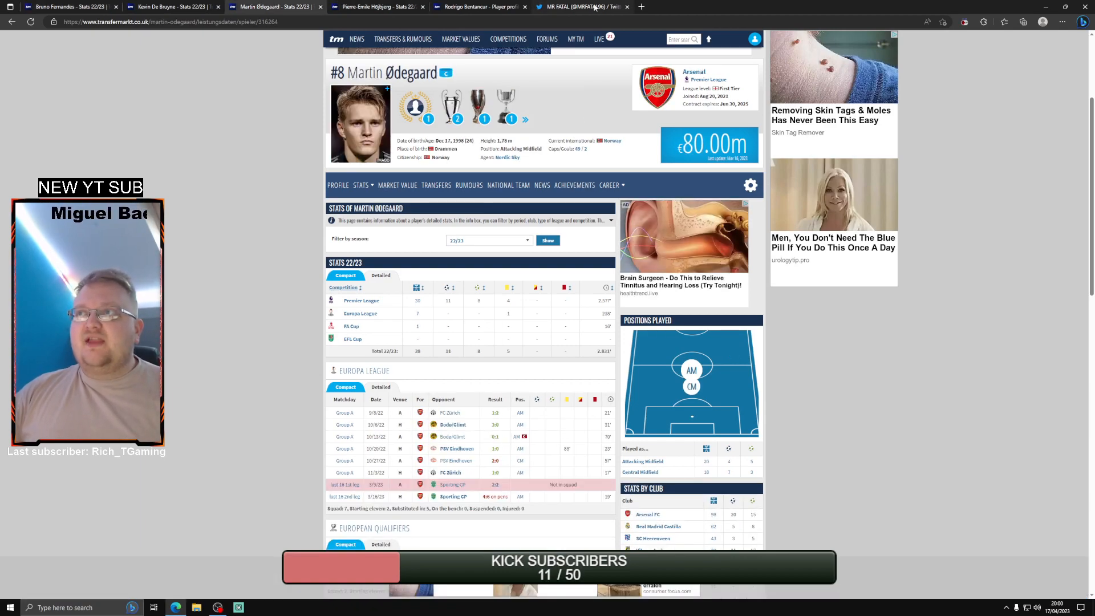
# - Return to the nominees list tweet to recheck the midfielders
pyautogui.click(589, 6)
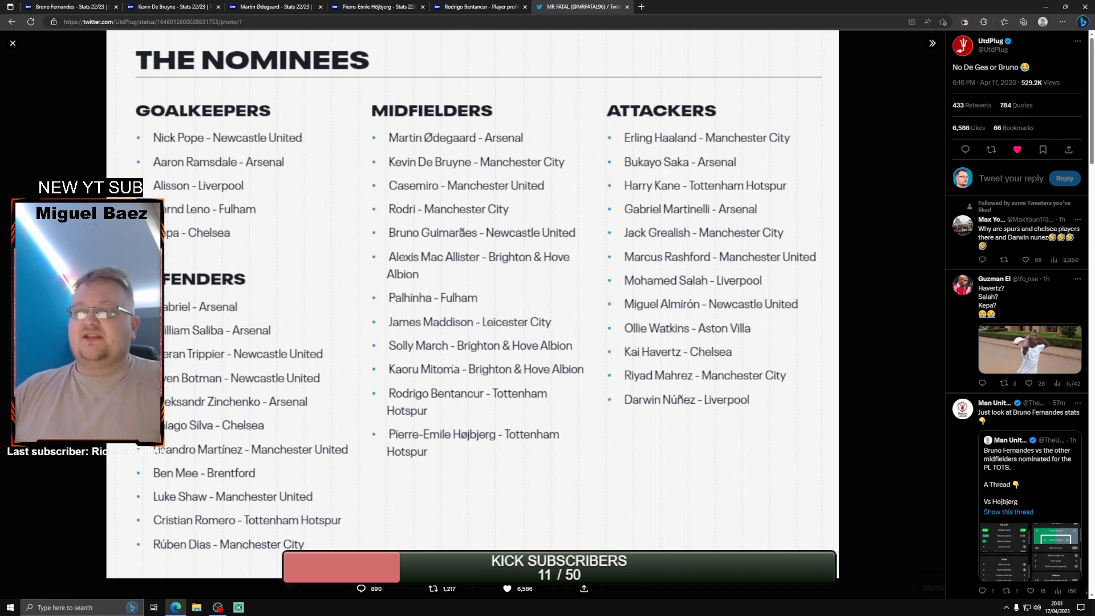
pyautogui.moveTo(510, 447)
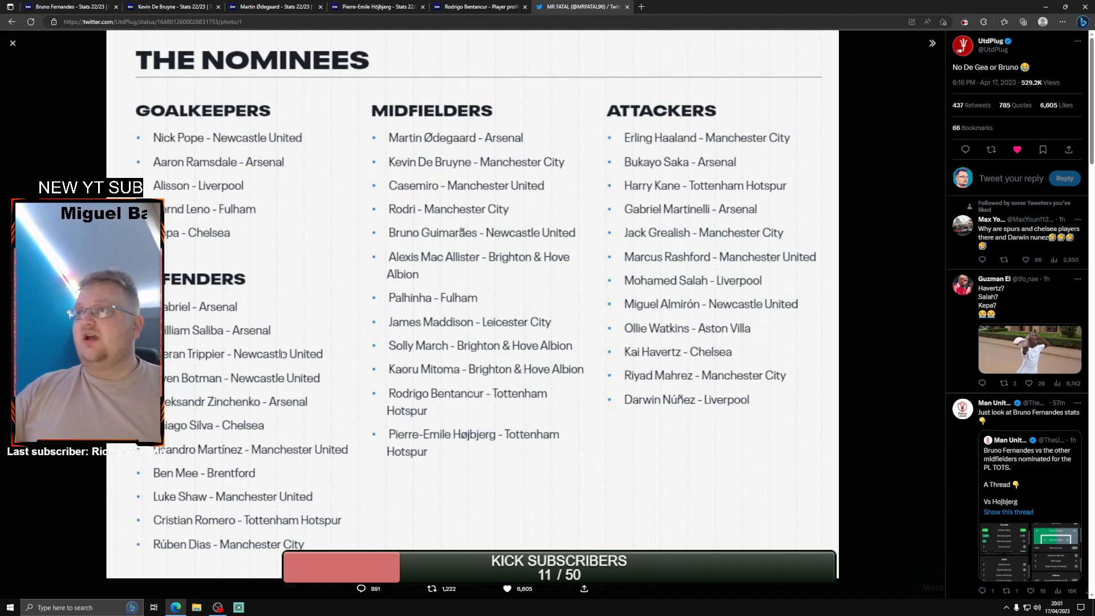
pyautogui.moveTo(360, 4)
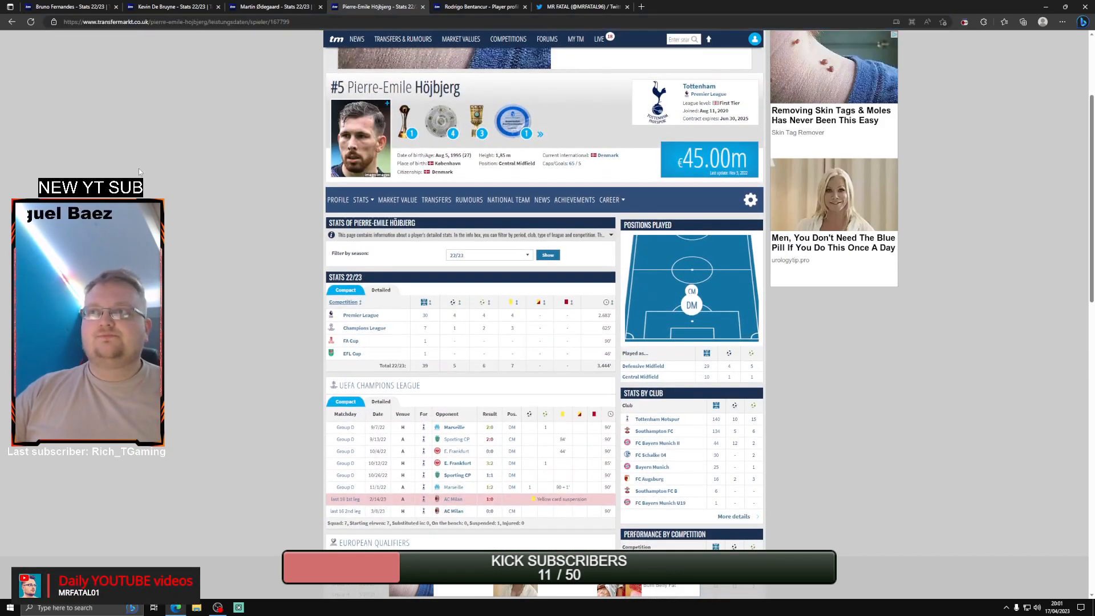
# - Compare Højbjerg's 22/23 season totals against Bruno Fernandes', finishing on Bruno's stats page
pyautogui.click(63, 7)
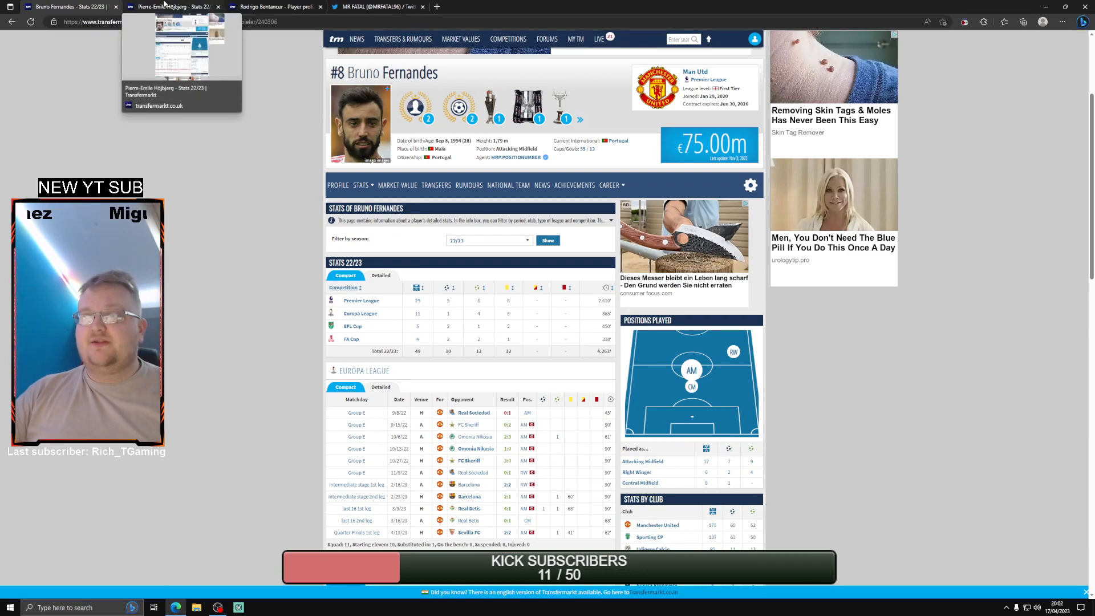
pyautogui.click(168, 5)
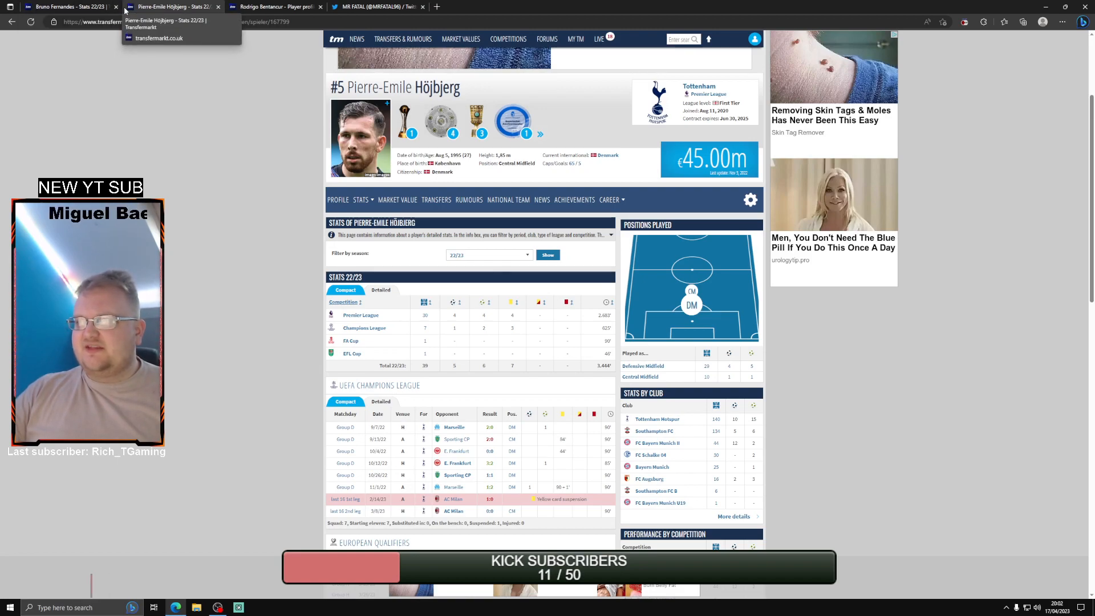
pyautogui.click(62, 5)
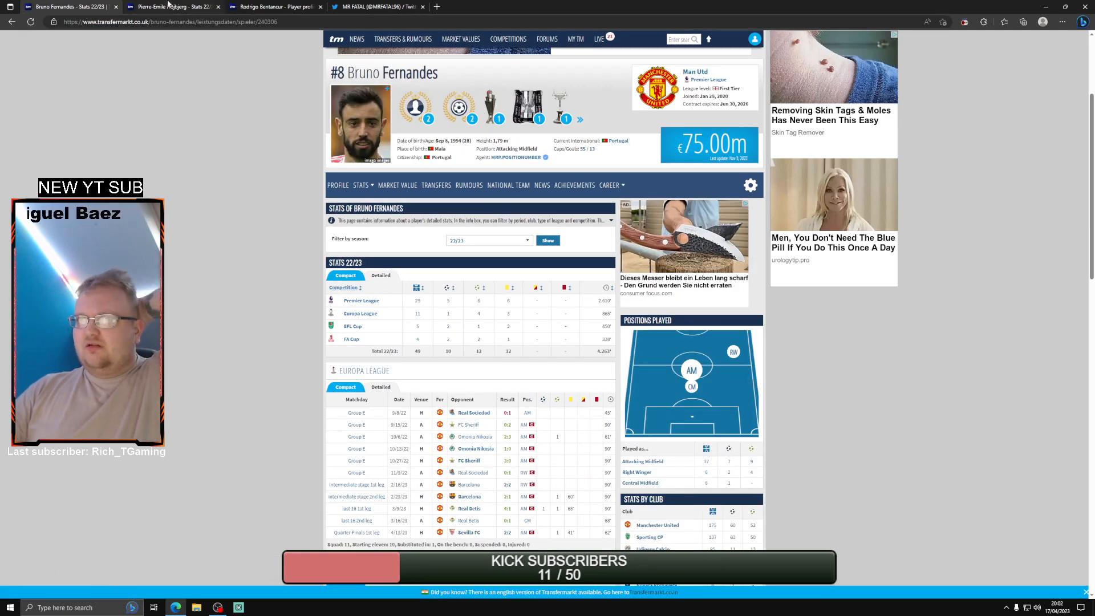
pyautogui.click(166, 6)
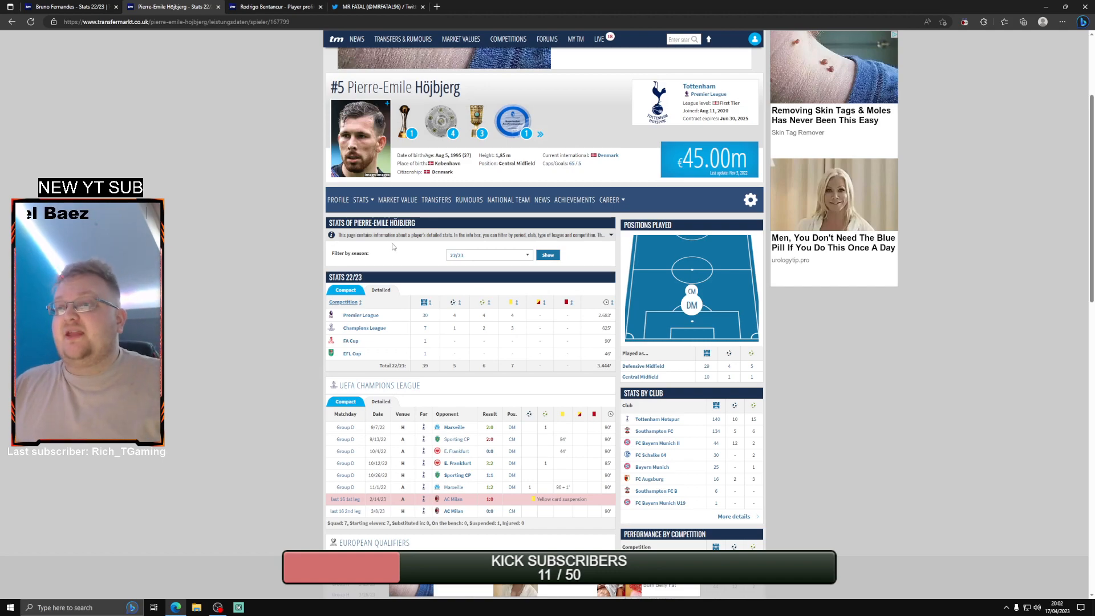
pyautogui.moveTo(444, 362)
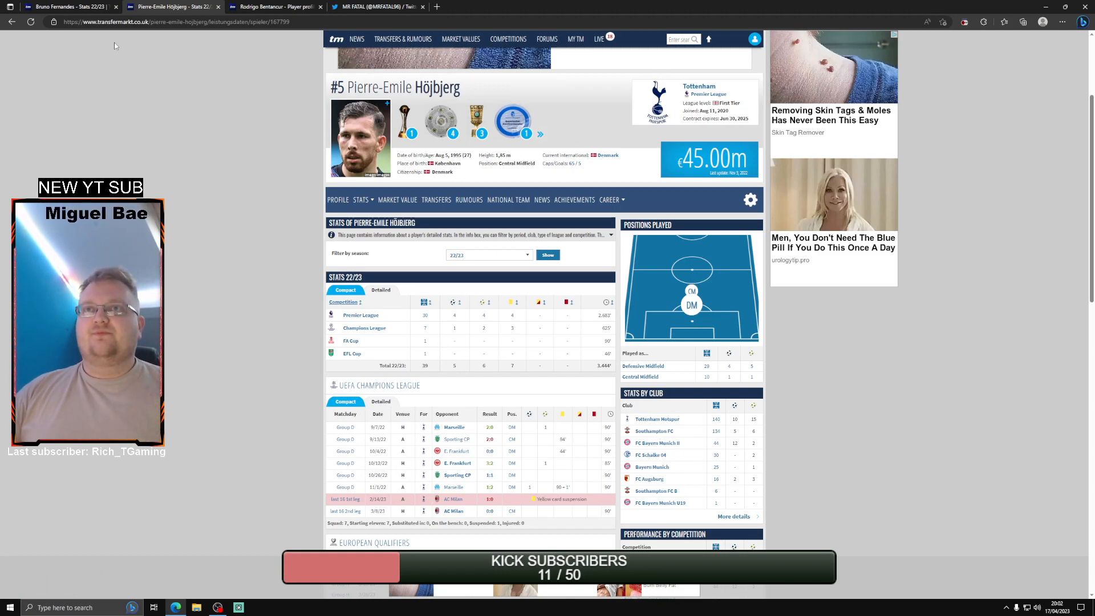
pyautogui.click(68, 6)
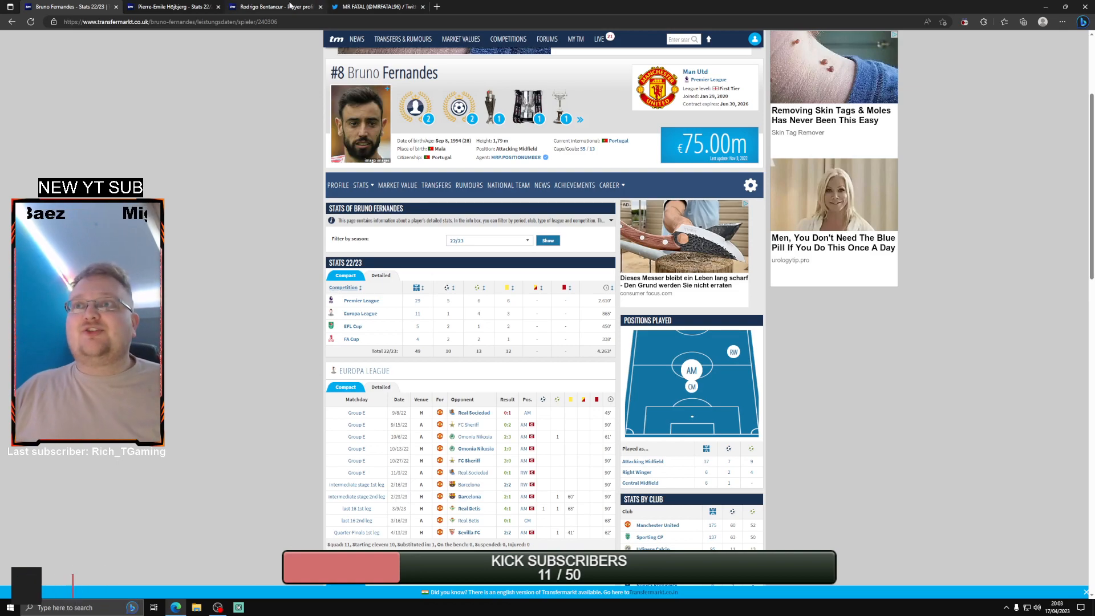
pyautogui.click(281, 6)
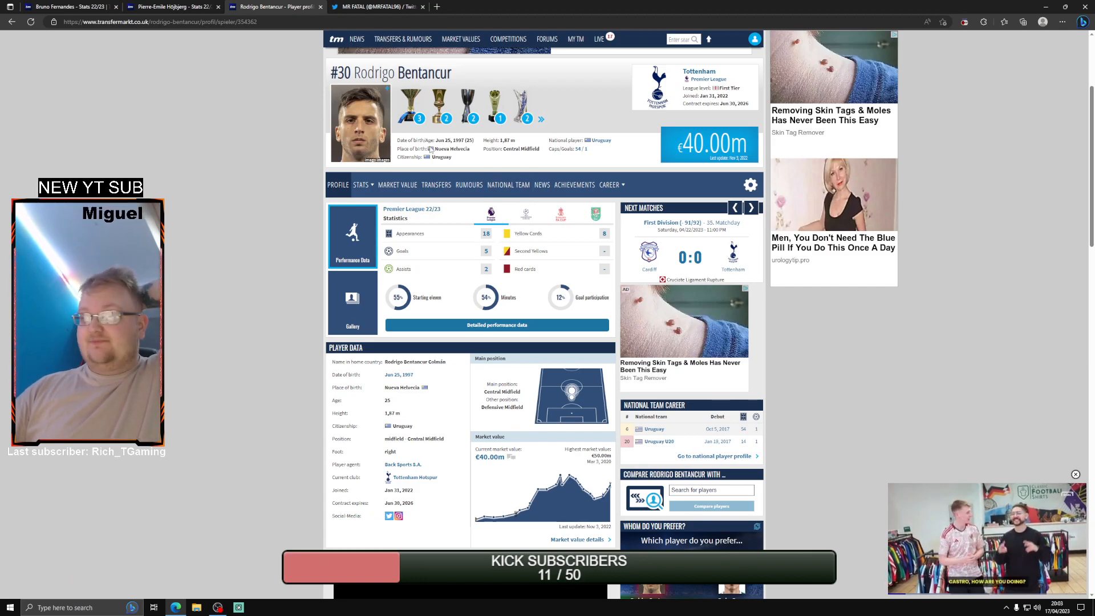
pyautogui.scroll(-3)
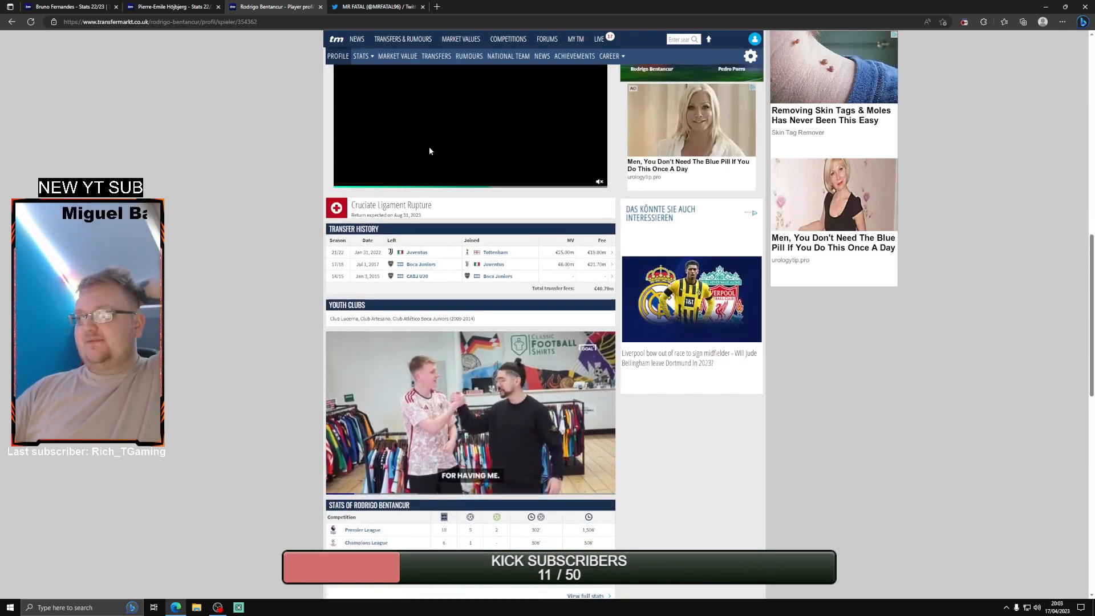
pyautogui.scroll(-3)
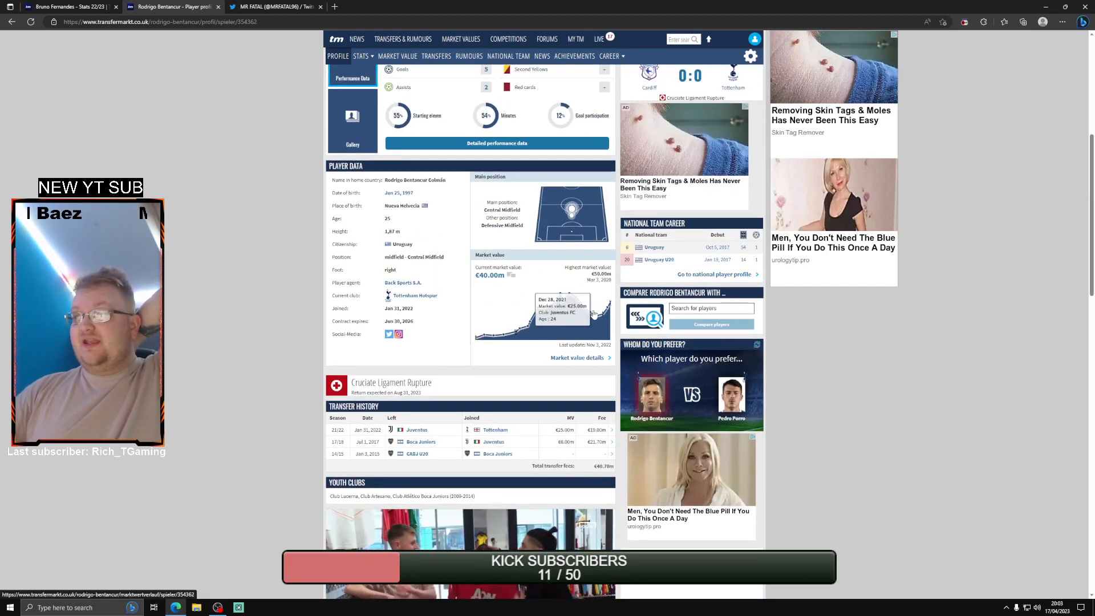
pyautogui.scroll(-3)
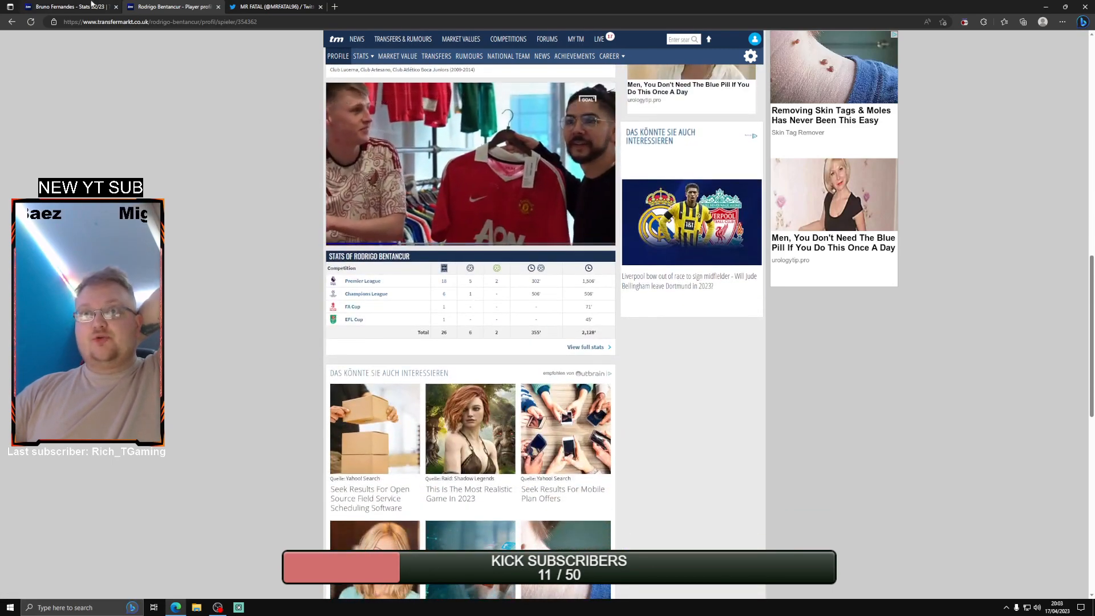